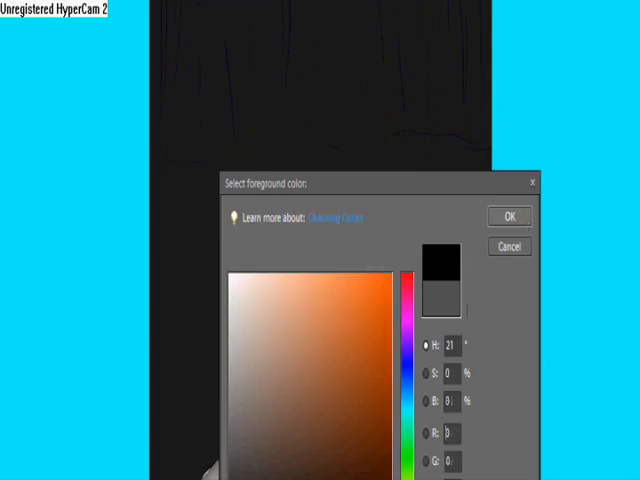
# Choose a dark grey as the foreground colour for the water texture
pyautogui.click(508, 216)
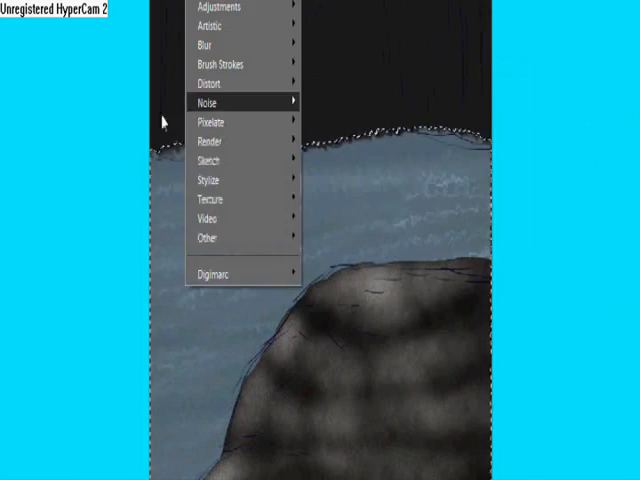
# Apply the Noise filter texture to the selected water area
pyautogui.click(214, 104)
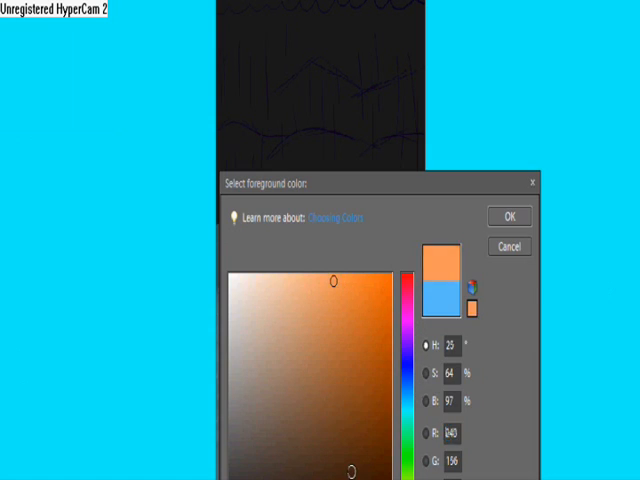
# Confirm the light brown hill colour and render Difference Clouds into the mountain selection
pyautogui.click(508, 216)
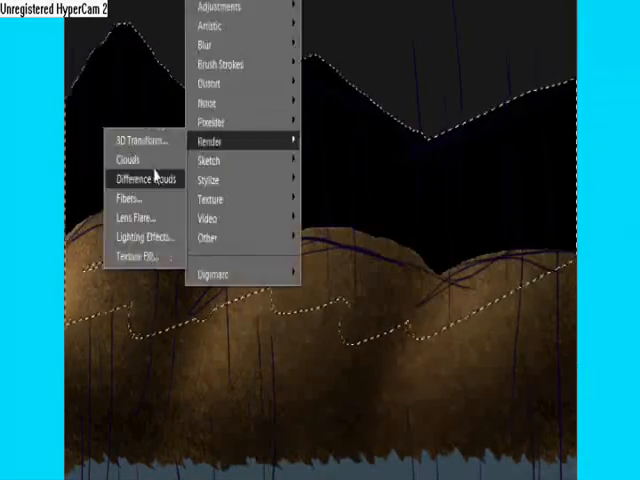
pyautogui.click(148, 180)
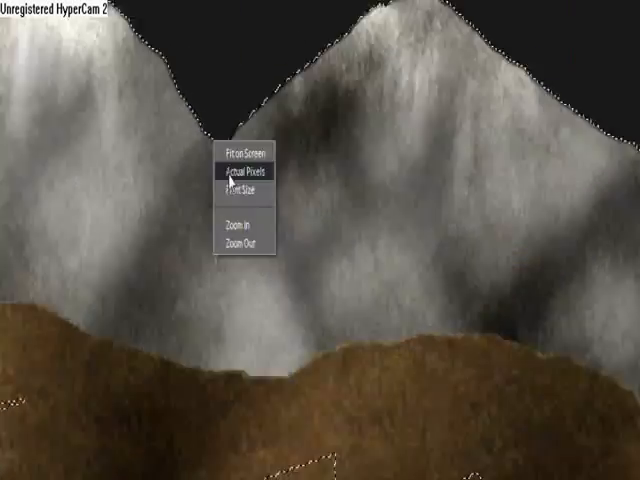
# View at Actual Pixels and commit the Free Transform resize of the mountain layer
pyautogui.click(230, 152)
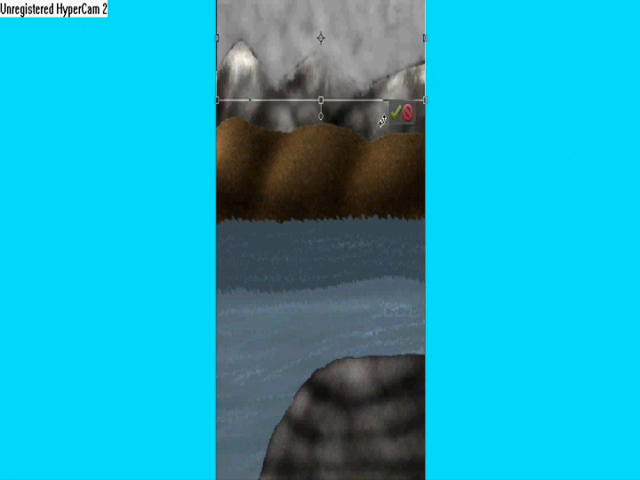
pyautogui.click(392, 110)
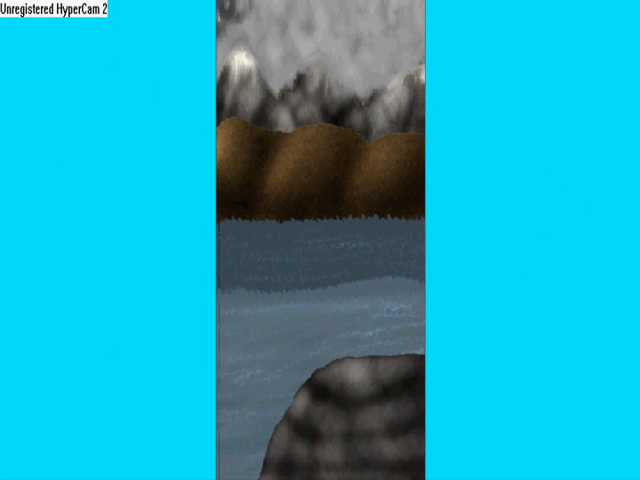